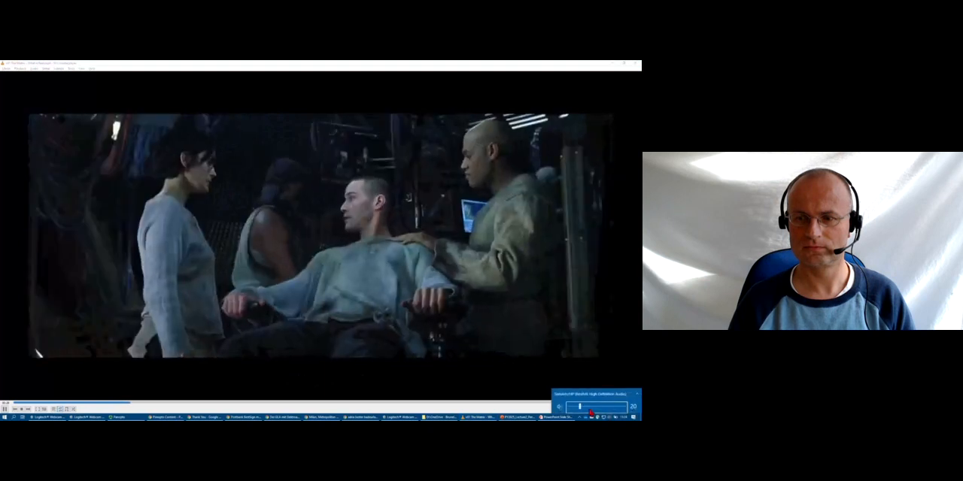
Advance the slideshow to the Introduction slide showing duck-rabbit, dress and legs ambiguous images.
drag(578, 407, 601, 408)
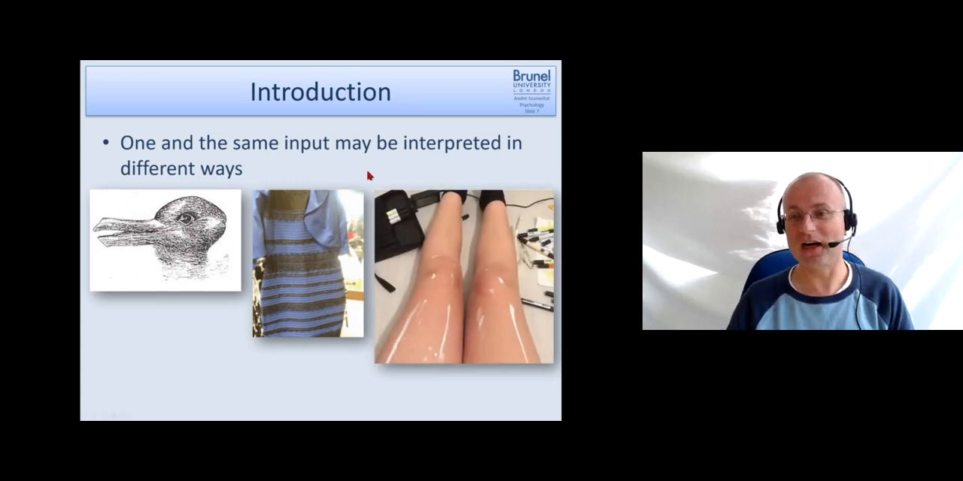
mouse_move(424, 274)
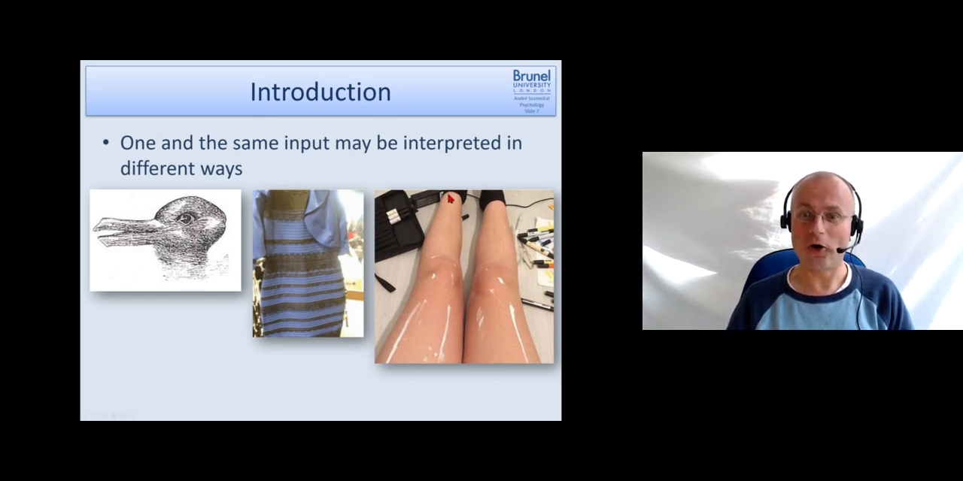
mouse_move(419, 323)
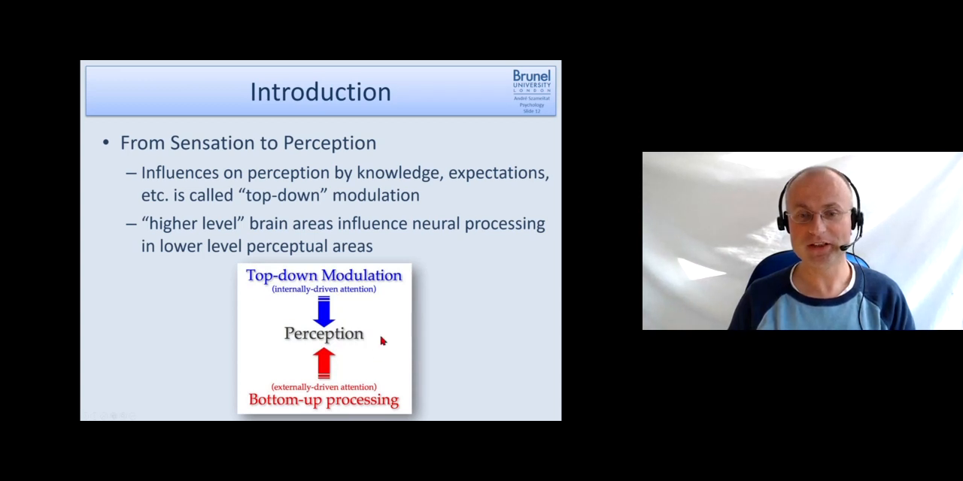
mouse_move(343, 346)
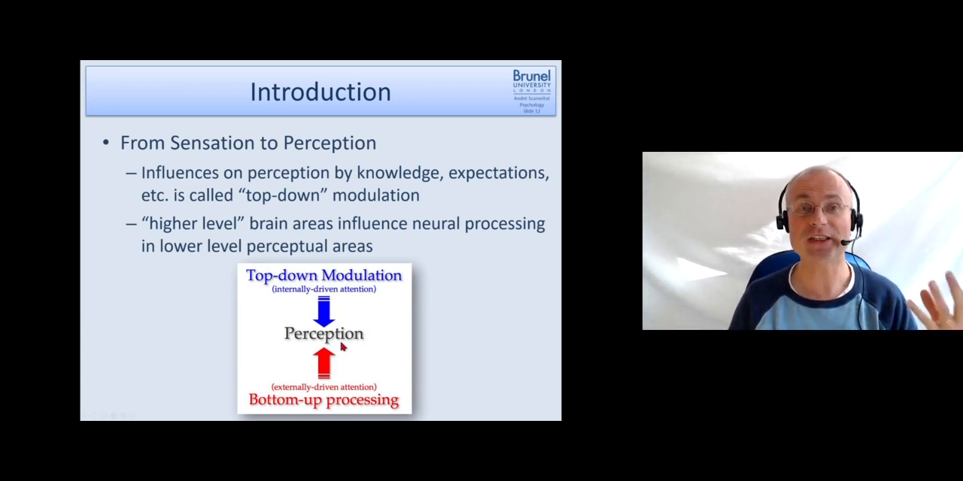